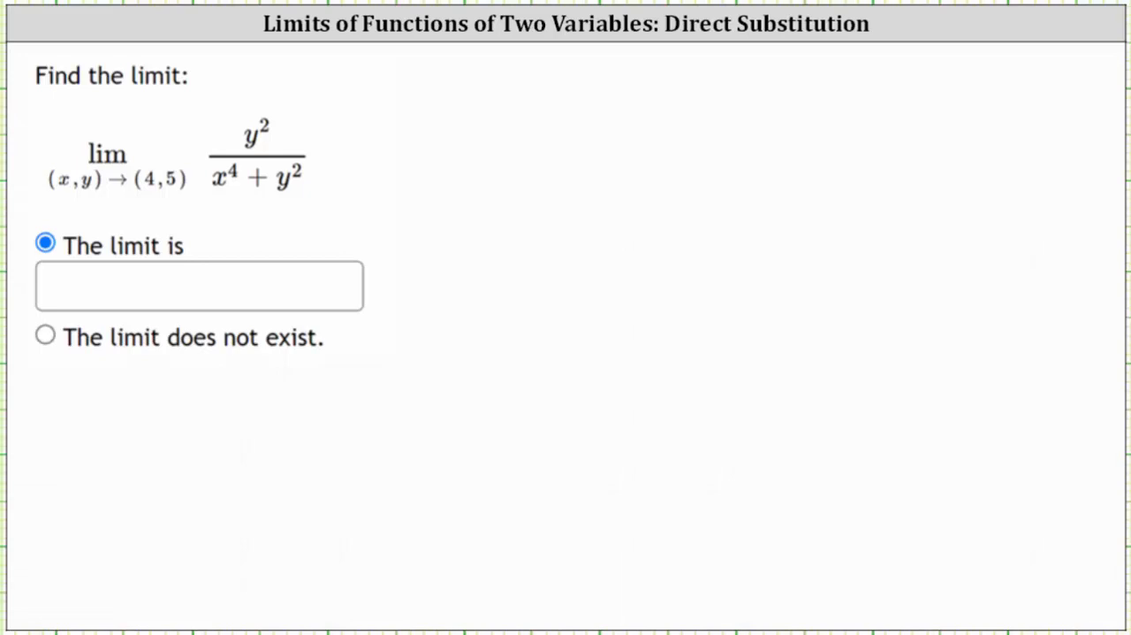
pyautogui.moveTo(276, 210)
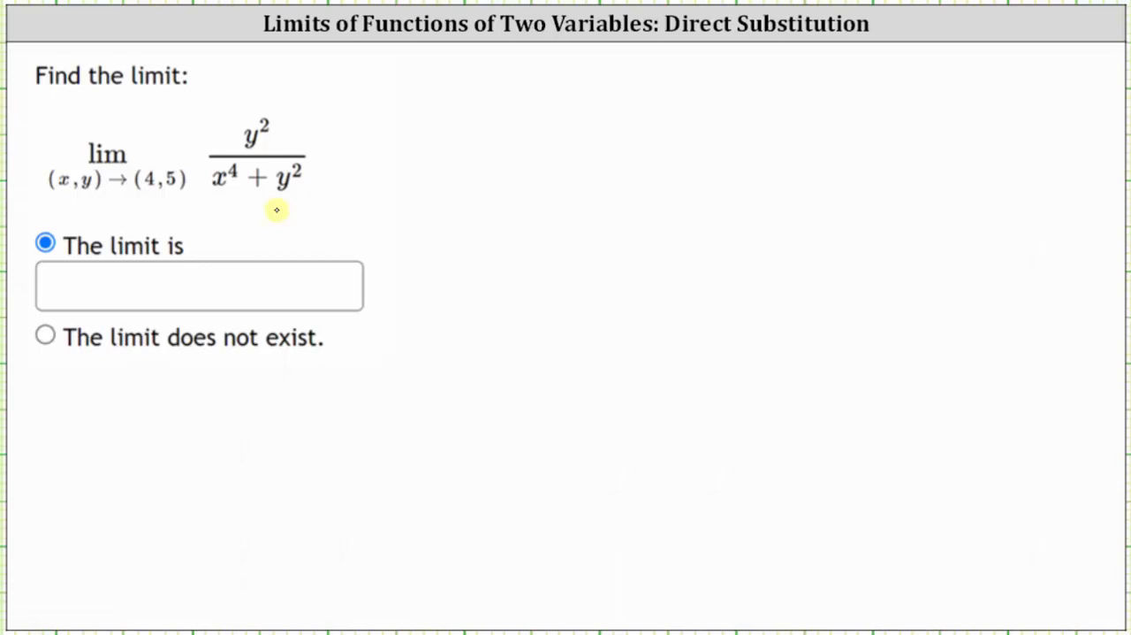
pyautogui.moveTo(275, 212)
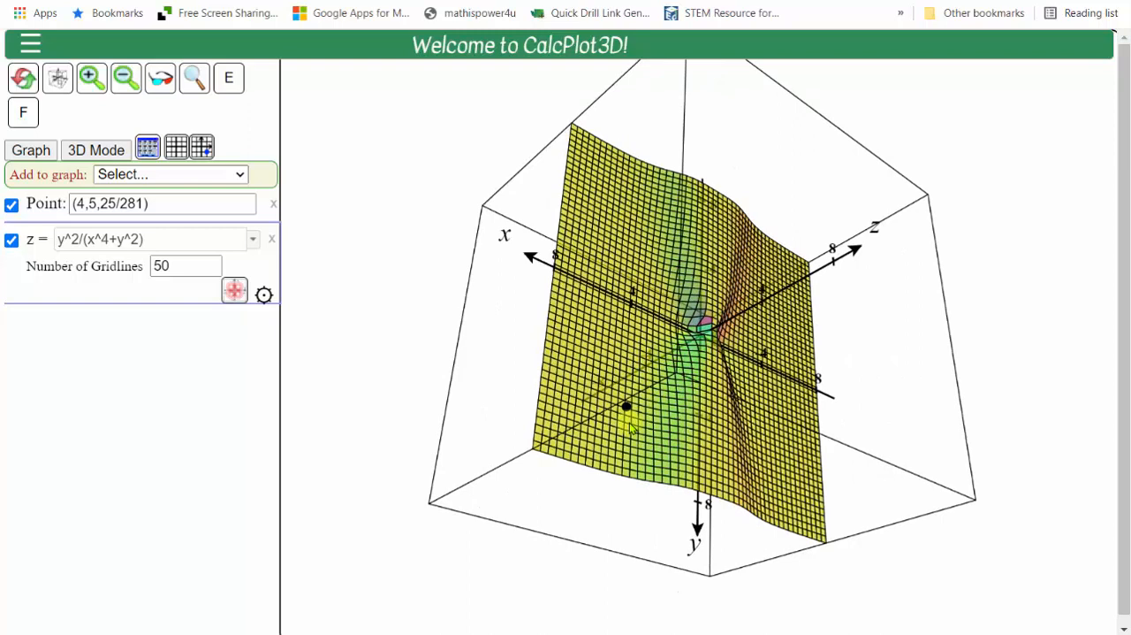
pyautogui.moveTo(628, 424)
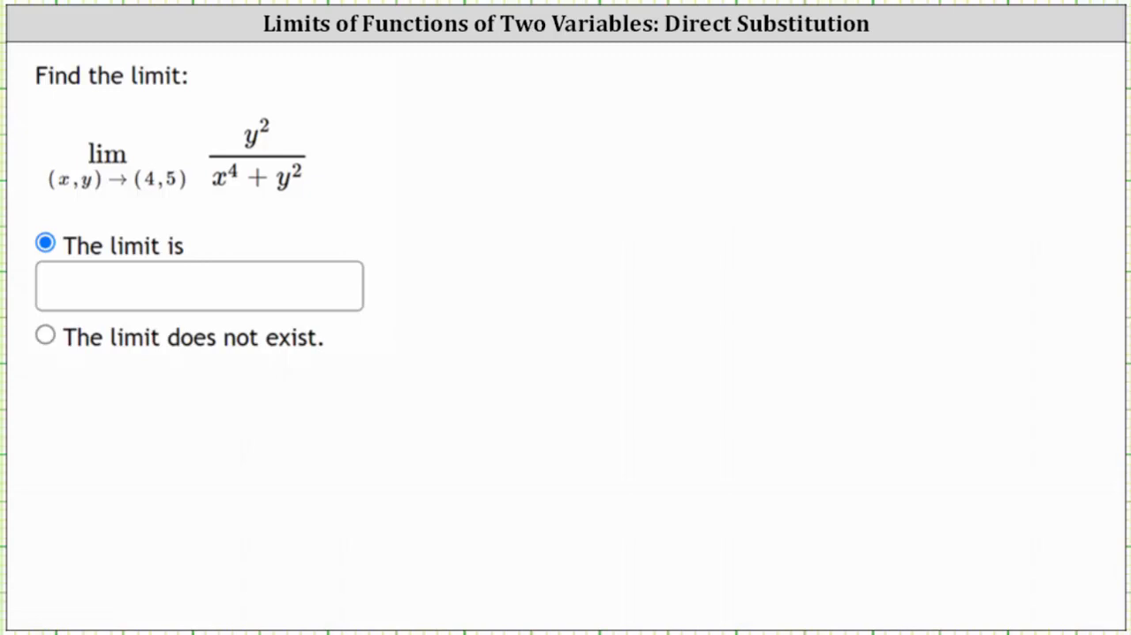
# Step: Write 5²/(4⁴+5²) = 25/(256+25) = 25/281 and record 25/281 as the limit
pyautogui.moveTo(353, 159); pyautogui.dragTo(465, 146)
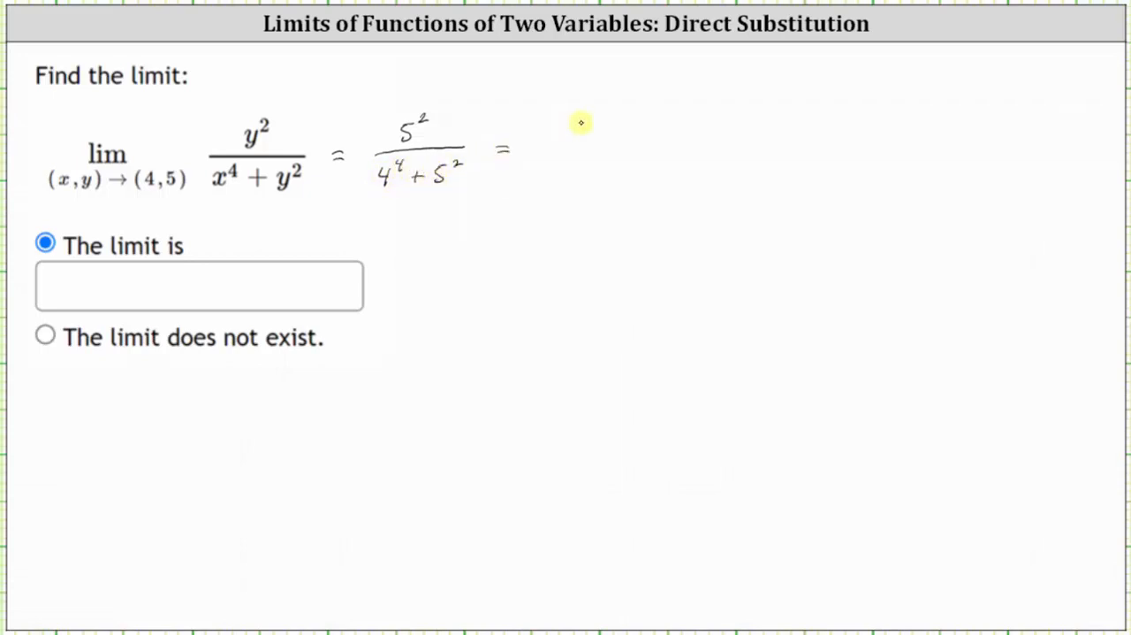
pyautogui.moveTo(621, 141)
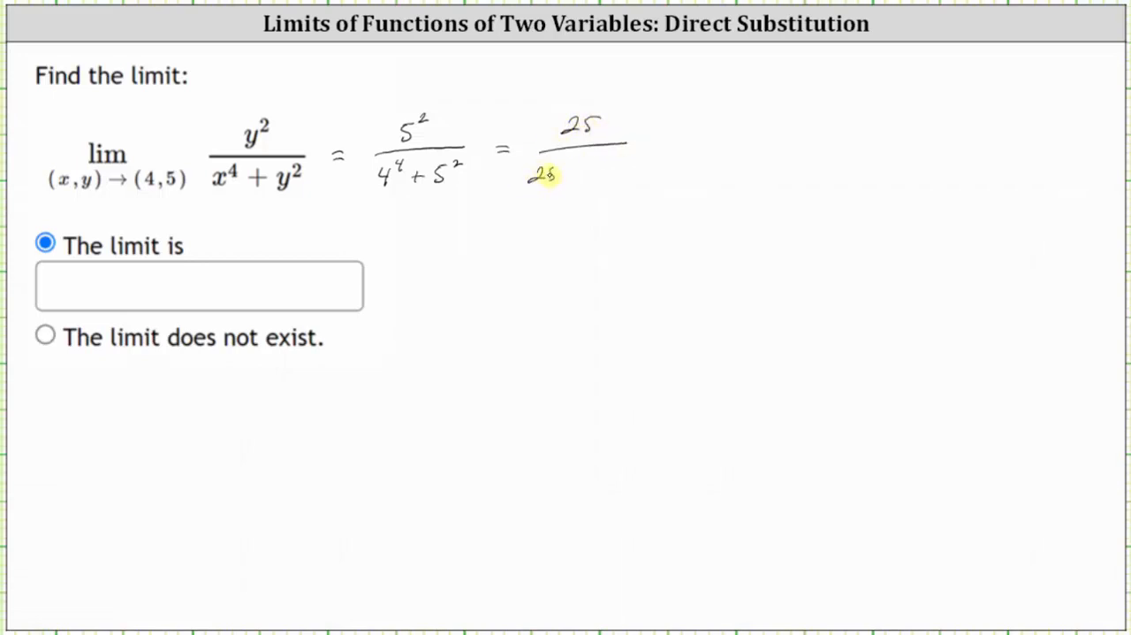
pyautogui.write('256 + 25')
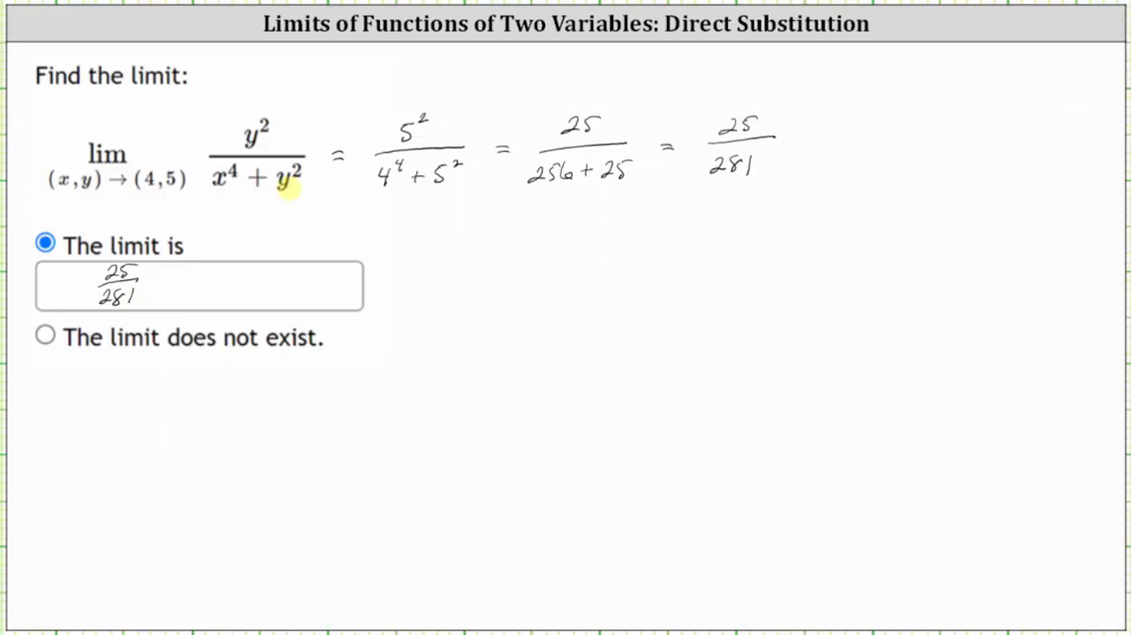
pyautogui.moveTo(112, 205)
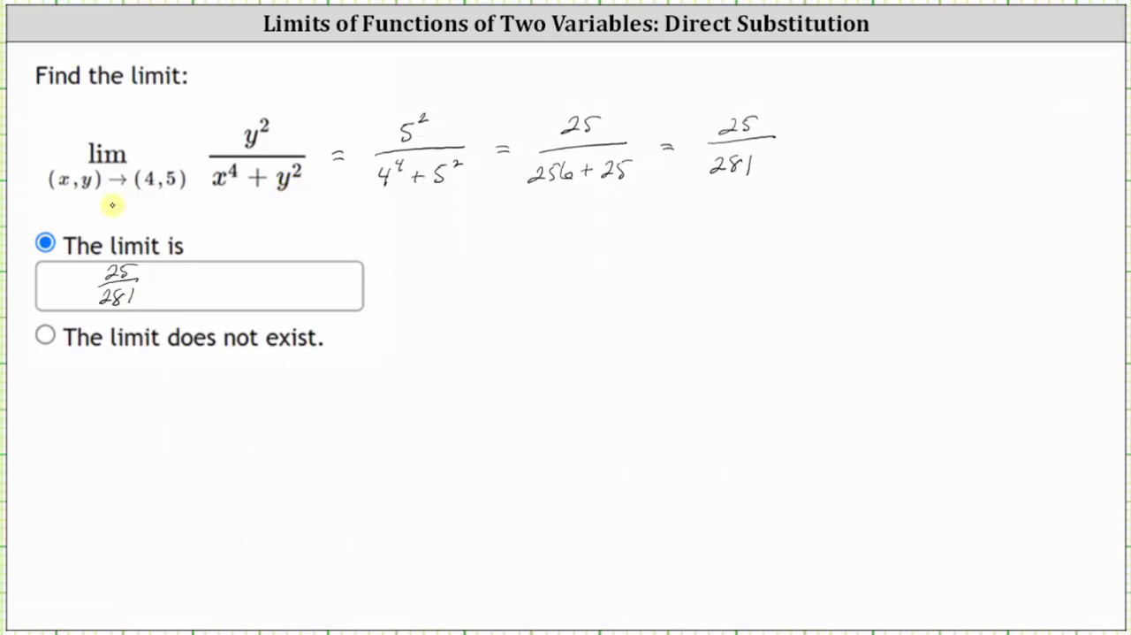